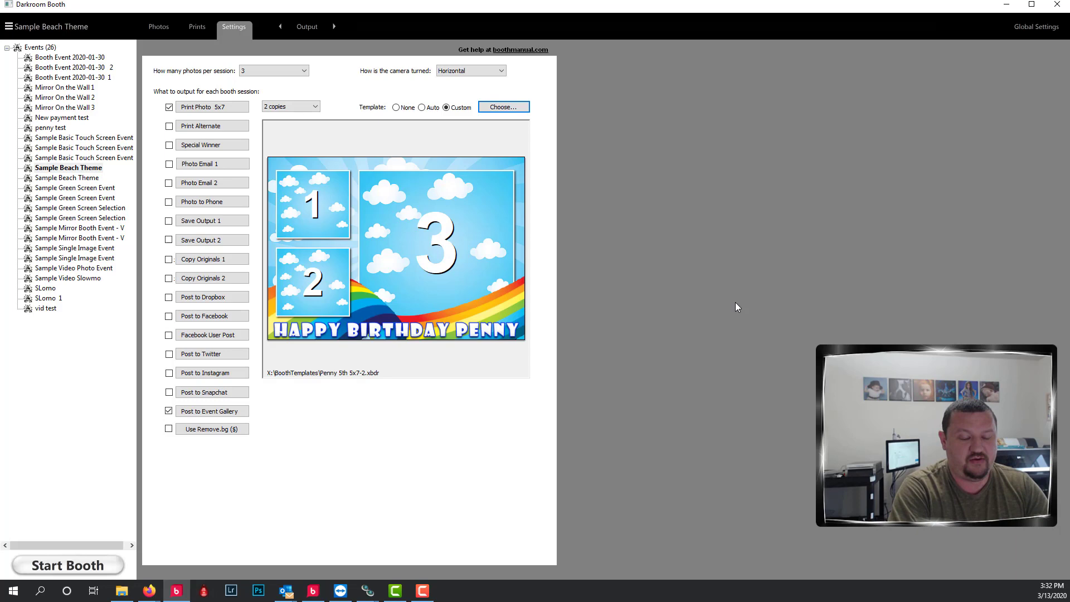
{"action": "mouse_move", "coordinate": [80, 582]}
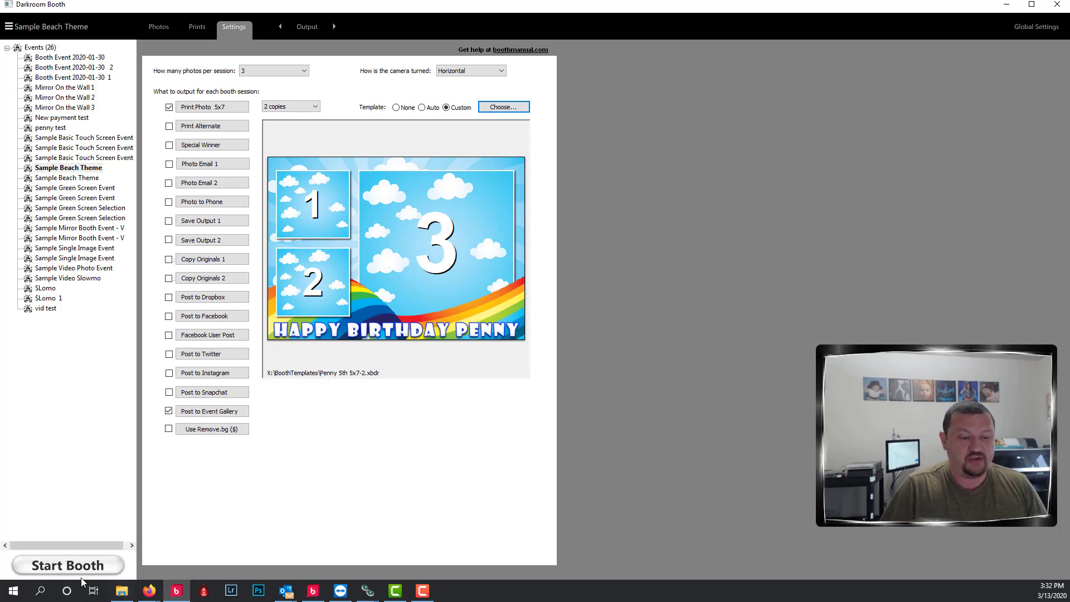